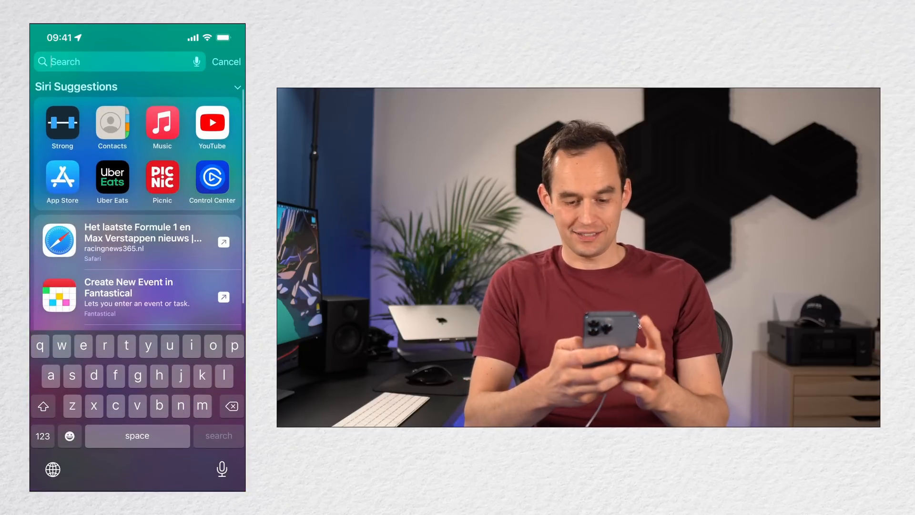
Search Spotlight for 'coral'.
type("coral")
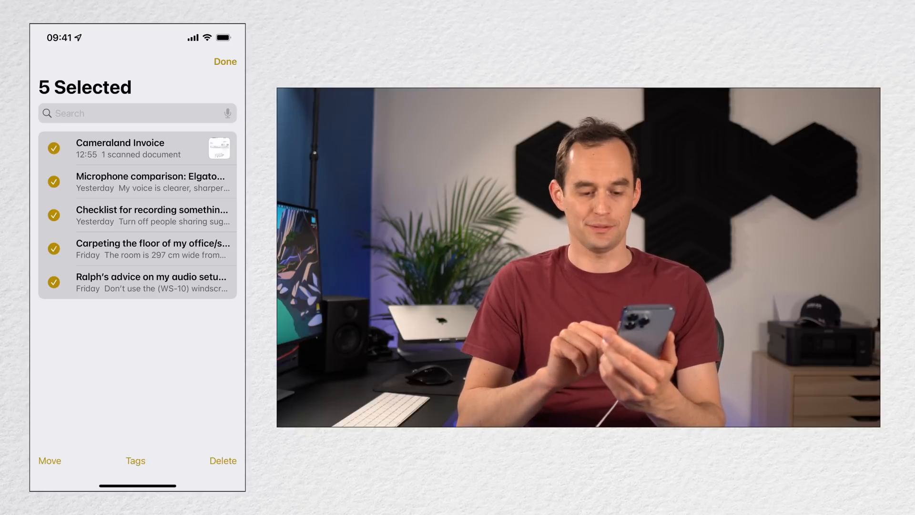
Move the five selected notes to another folder, emptying Demo, and return to Folders.
left_click(49, 460)
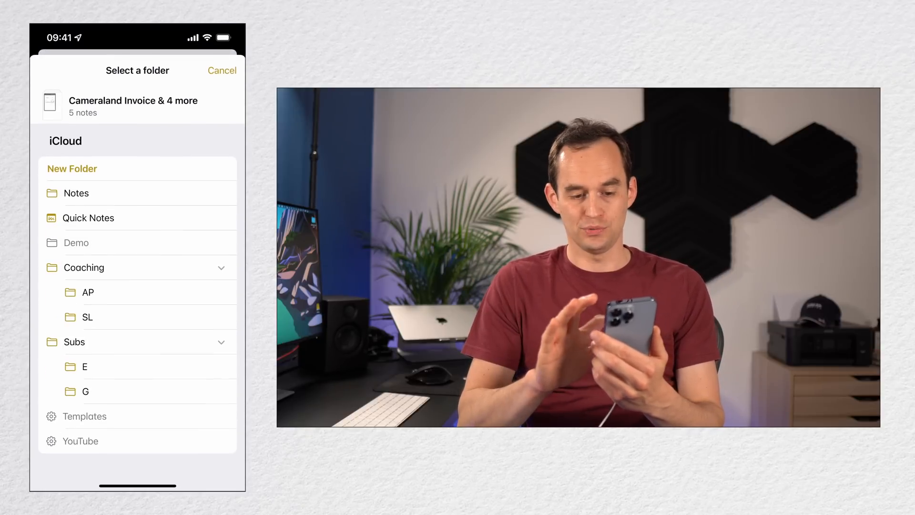
left_click(76, 242)
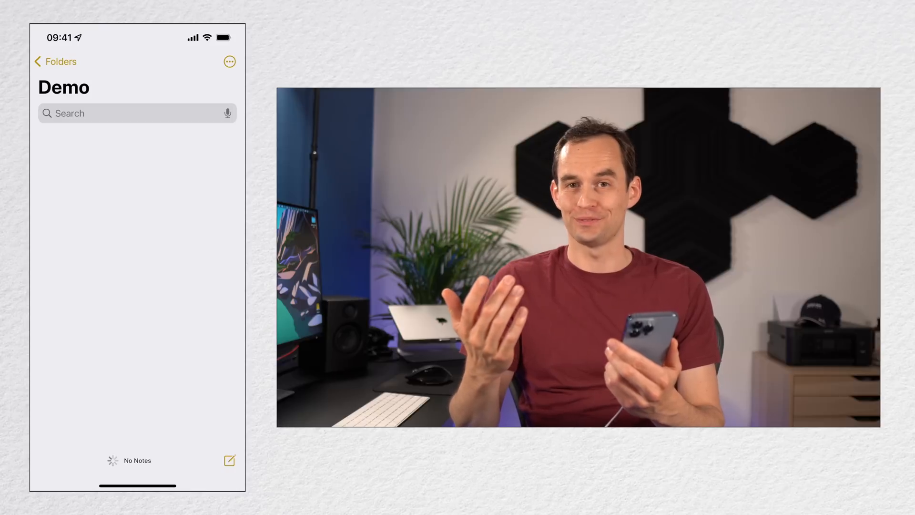
left_click(54, 62)
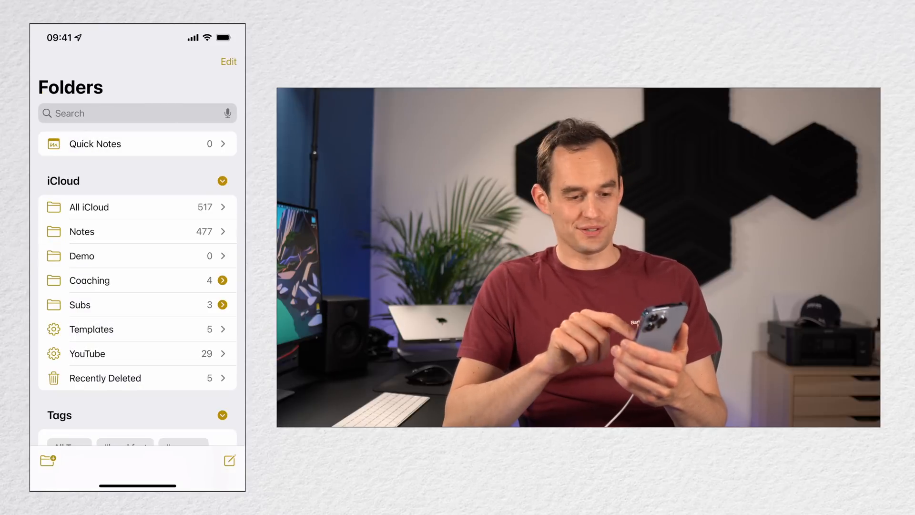
left_click(81, 232)
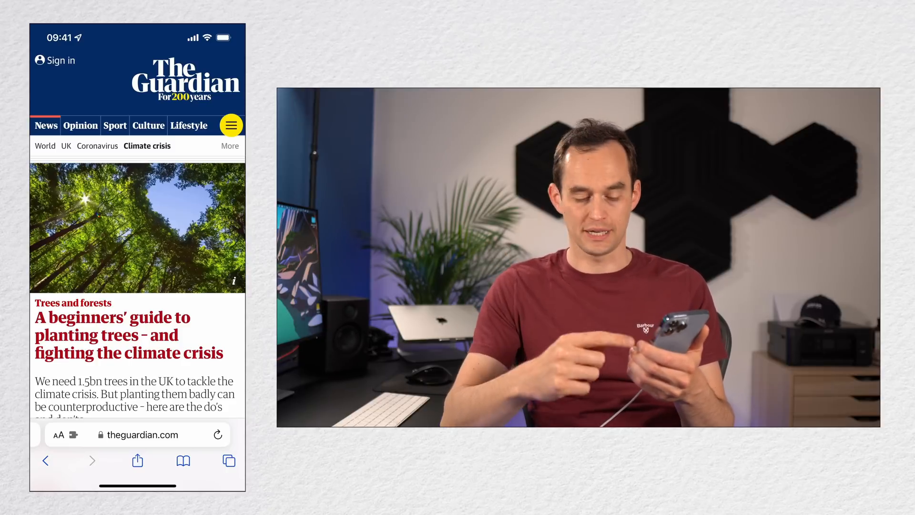
Add Twitter to the article's share-sheet favourite apps, right after AirDrop.
left_click(137, 460)
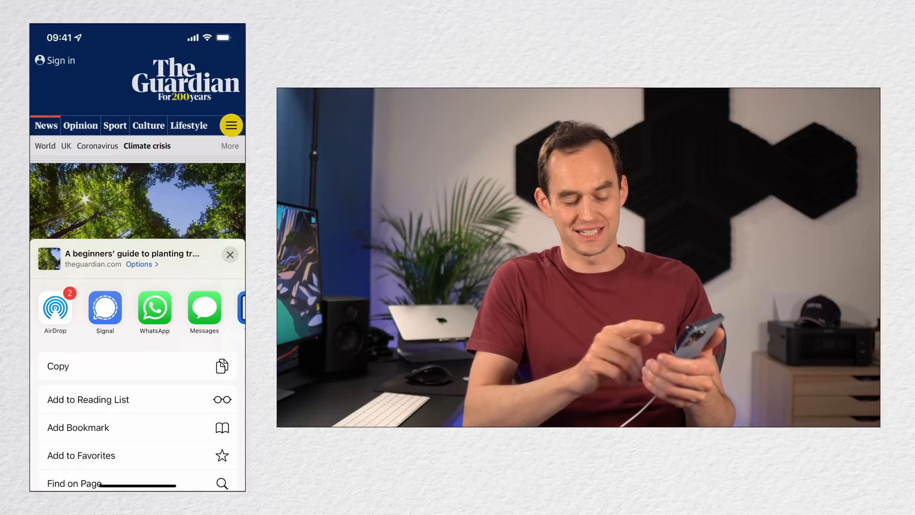
scroll("left", 3)
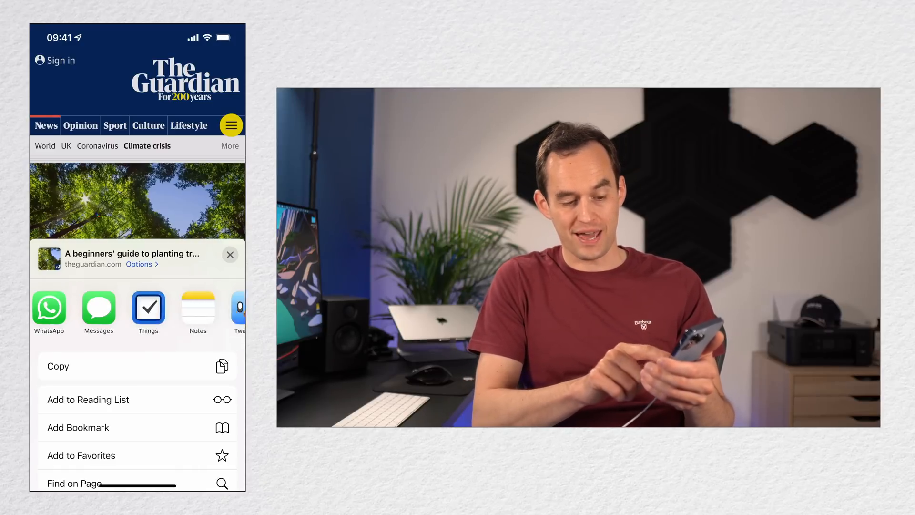
scroll("up", 3)
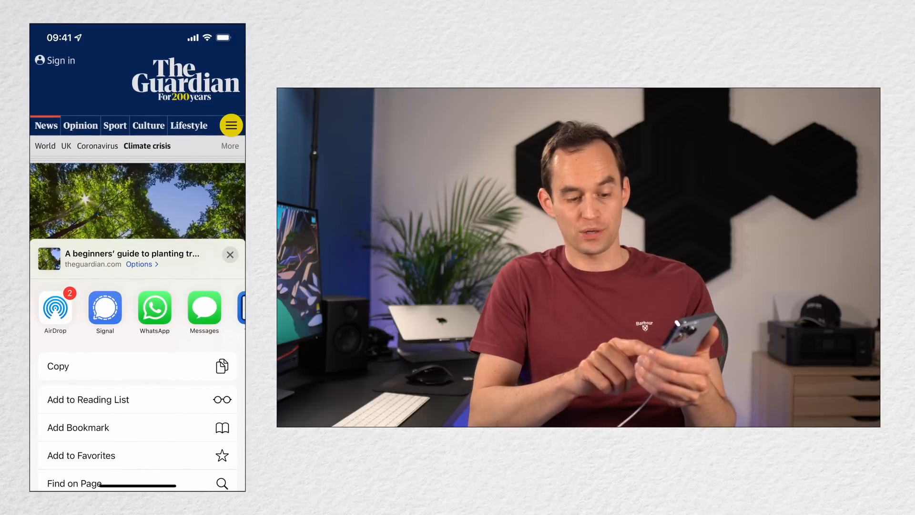
scroll("left", 3)
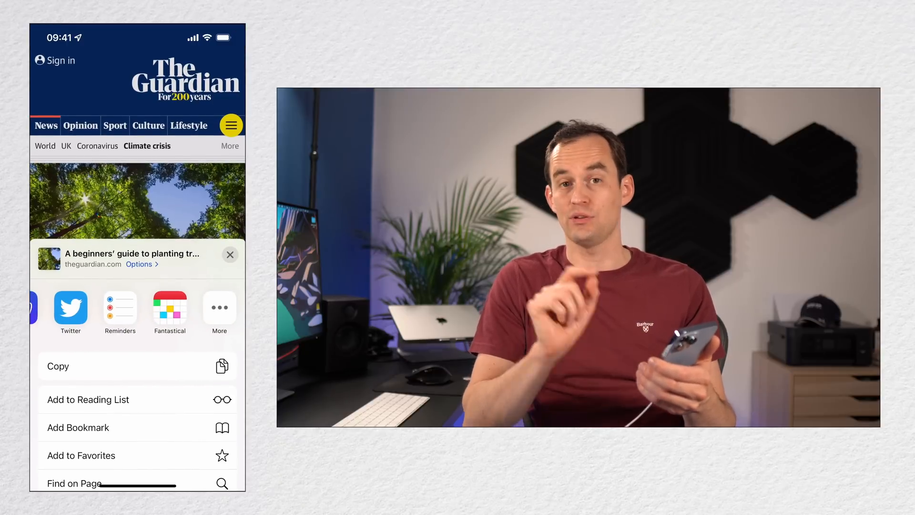
left_click(219, 308)
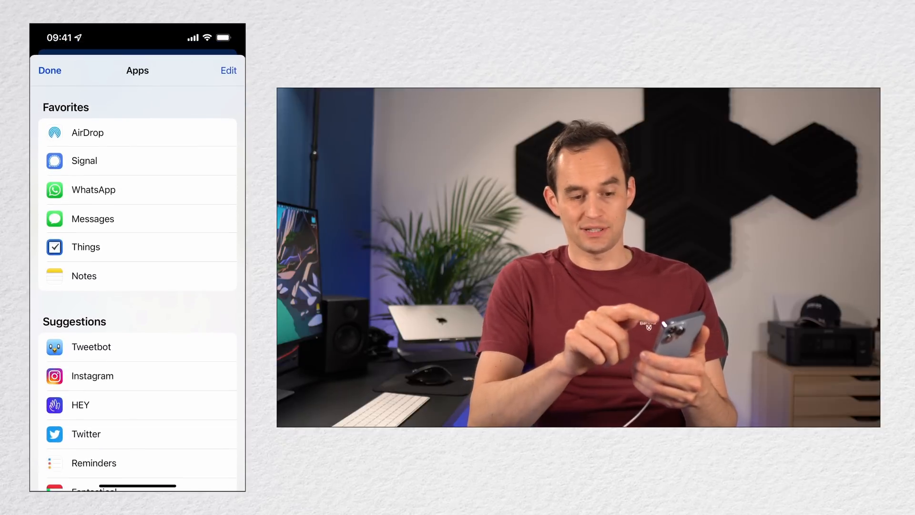
left_click(228, 71)
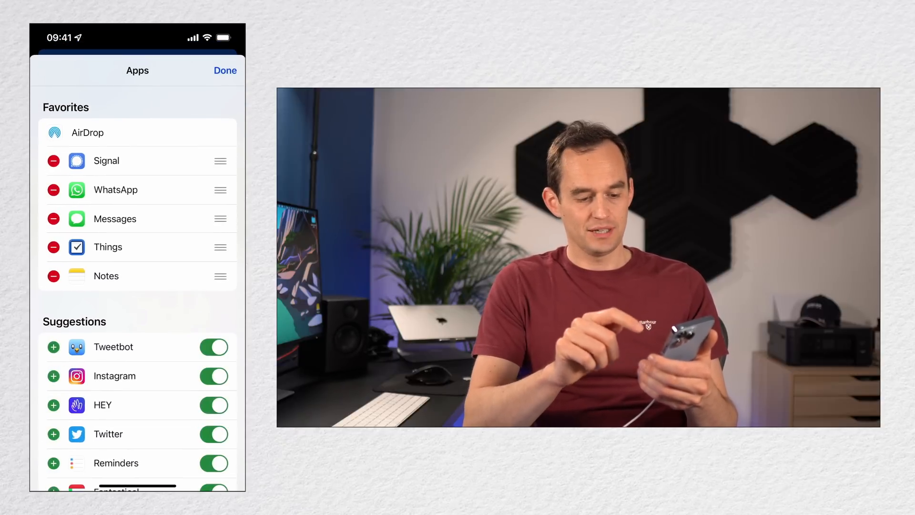
scroll("up", 3)
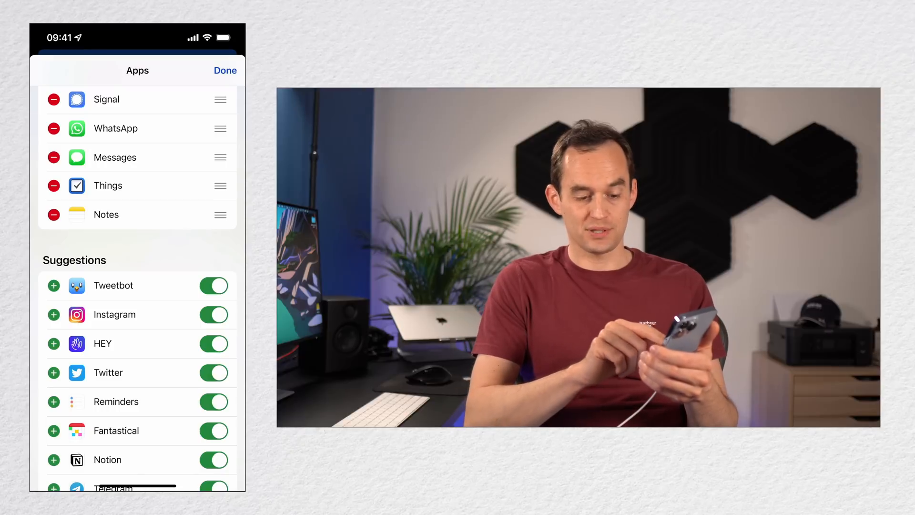
left_click(53, 372)
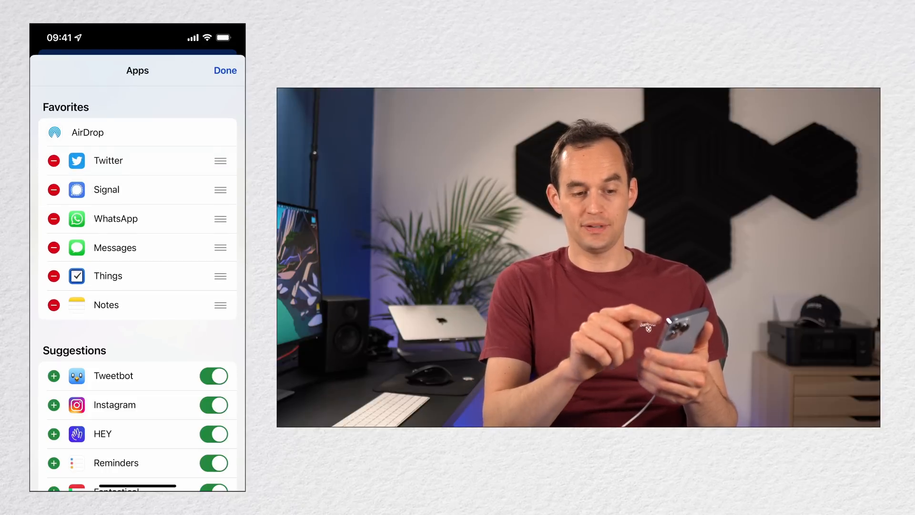
left_click(224, 70)
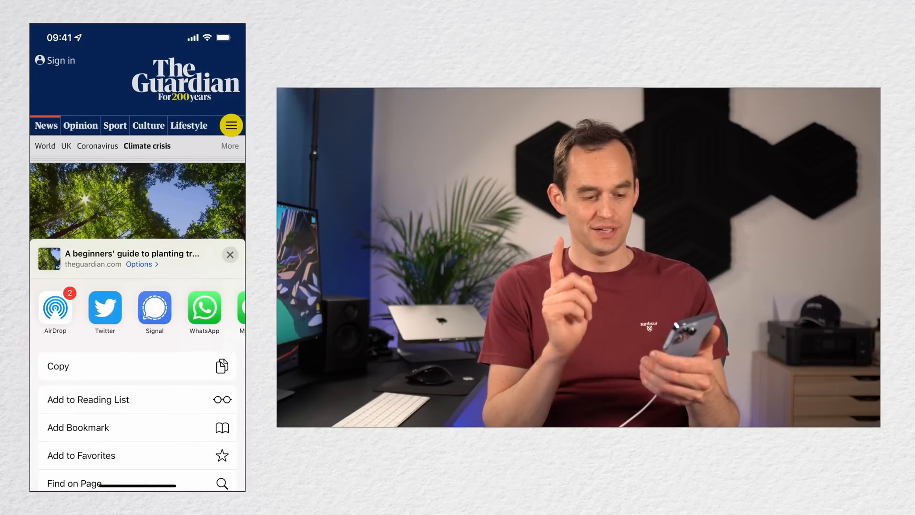
Add Print to the favourite share actions after Copy, then close the share sheet.
scroll("up", 3)
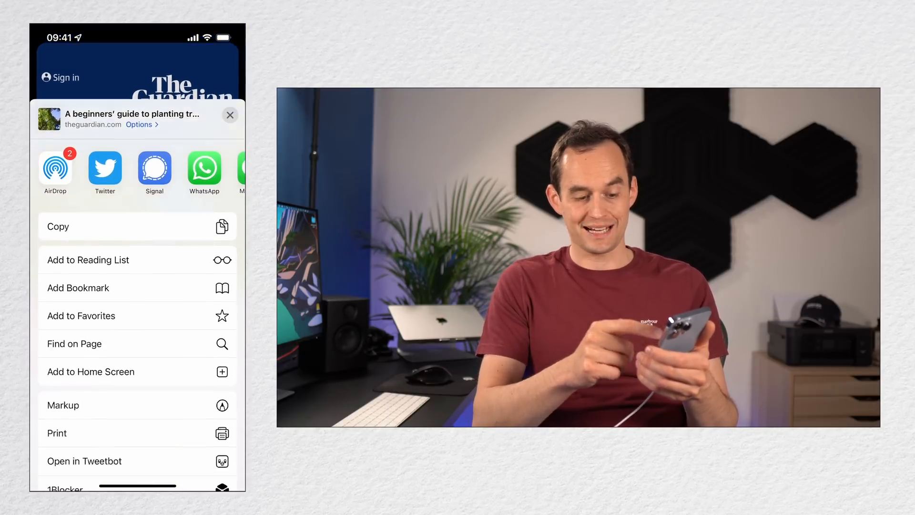
scroll("down", 3)
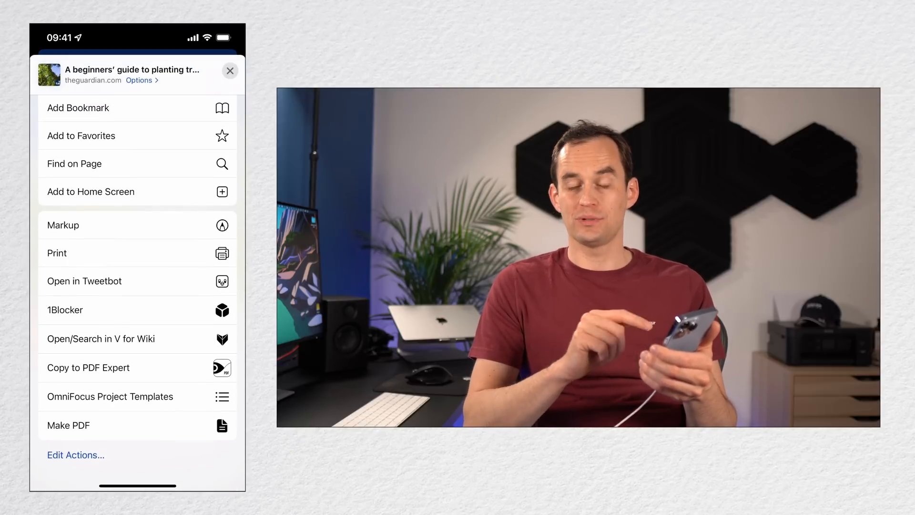
left_click(75, 454)
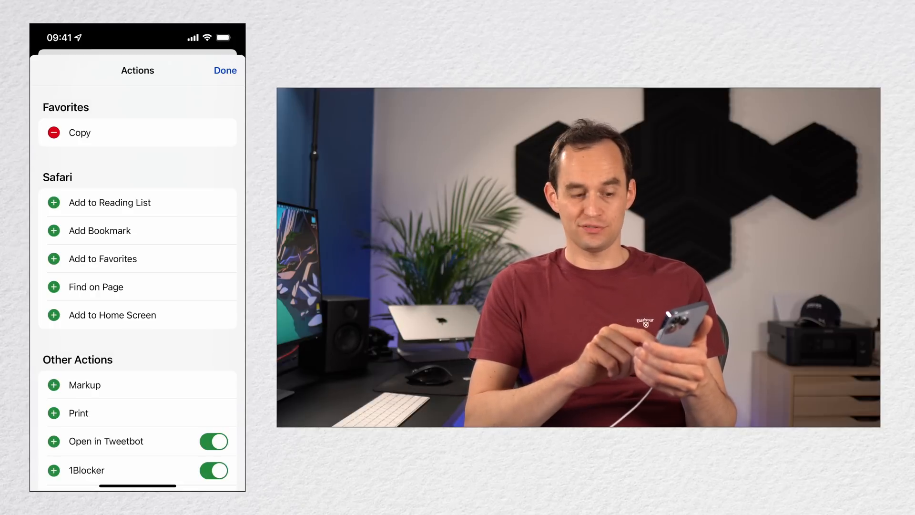
left_click(53, 413)
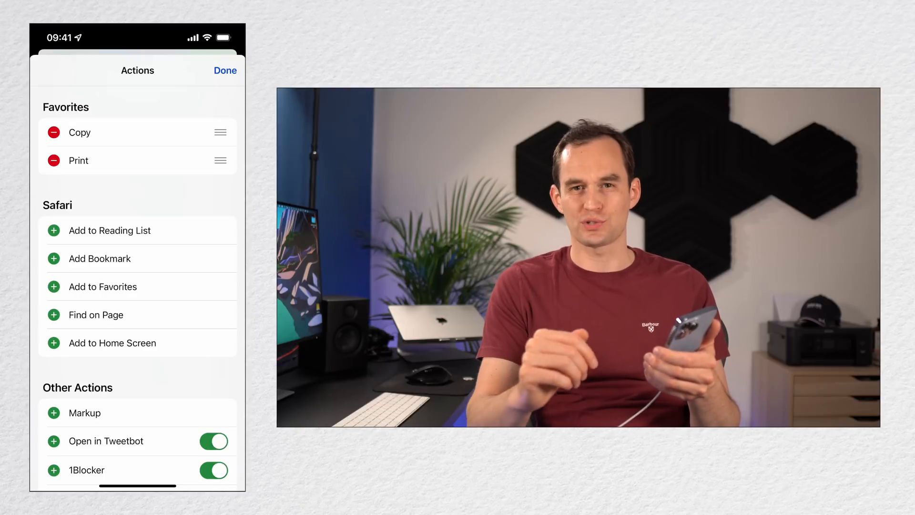
left_click(225, 70)
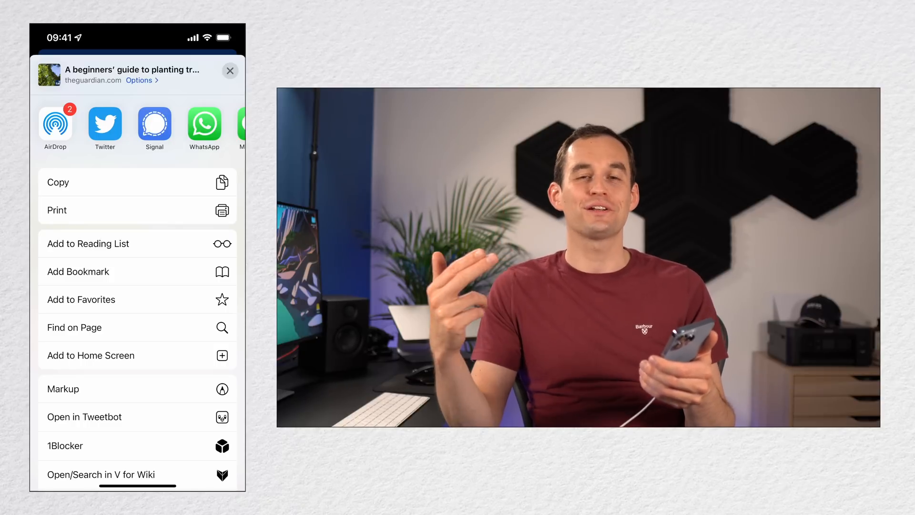
left_click(229, 70)
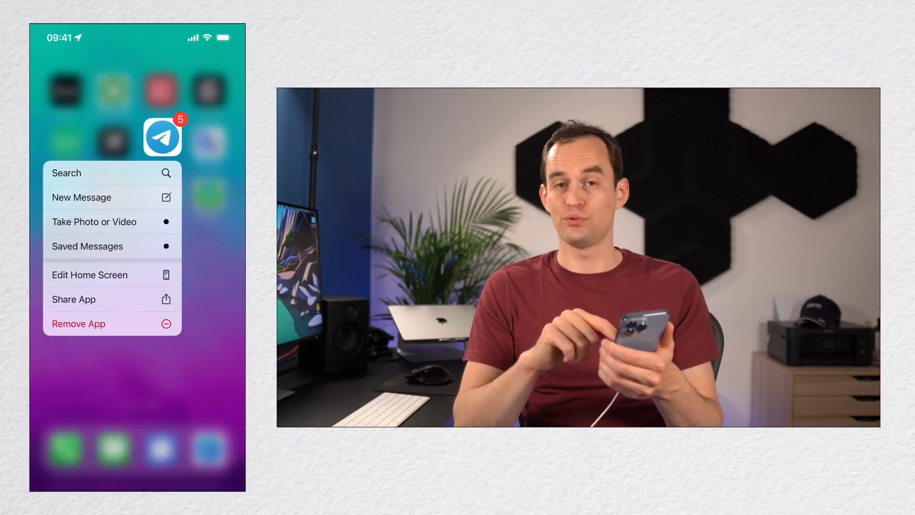
Remove Telegram from the Home Screen only and find it by searching 'Tele' in App Library.
left_click(78, 323)
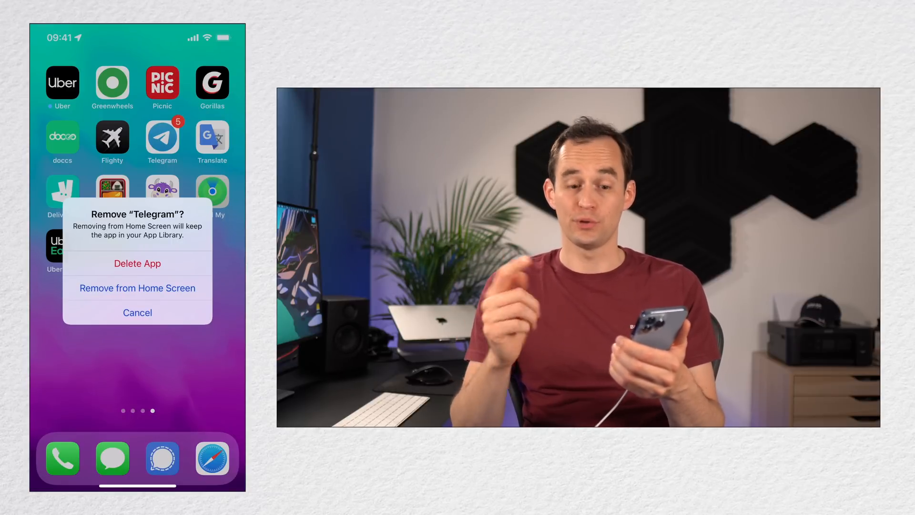
left_click(137, 288)
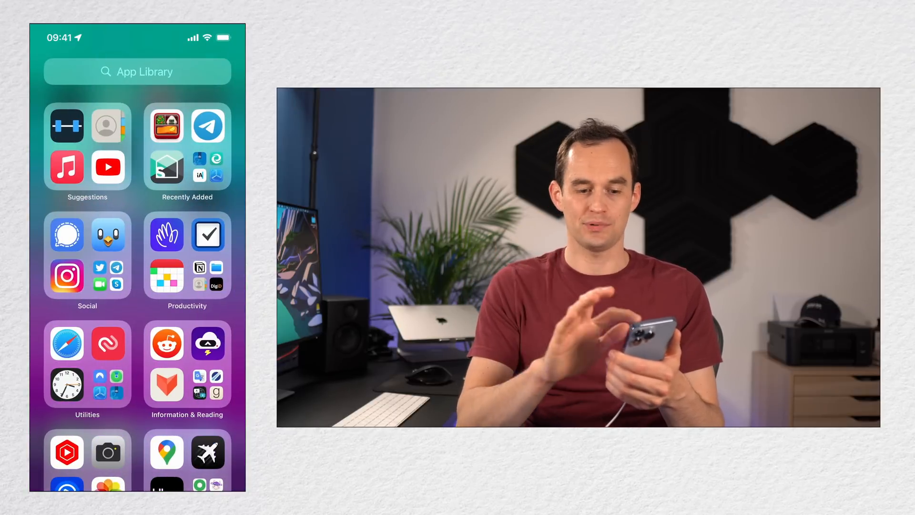
type("Tele")
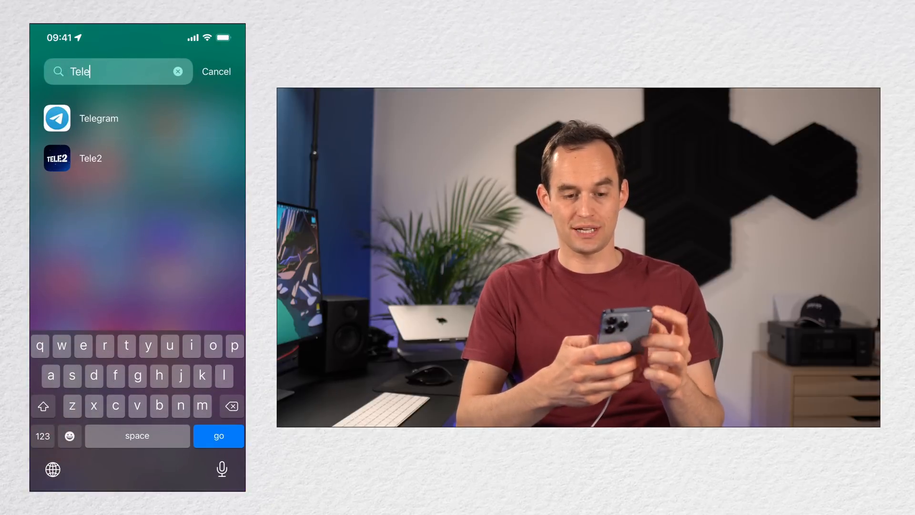
left_click(216, 71)
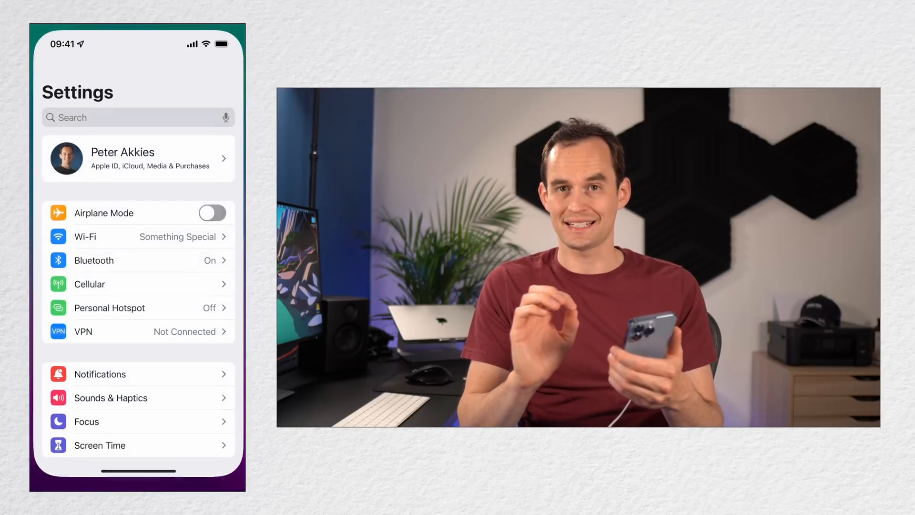
Open Control Center settings and add Voice Memos from More Controls.
scroll("down", 3)
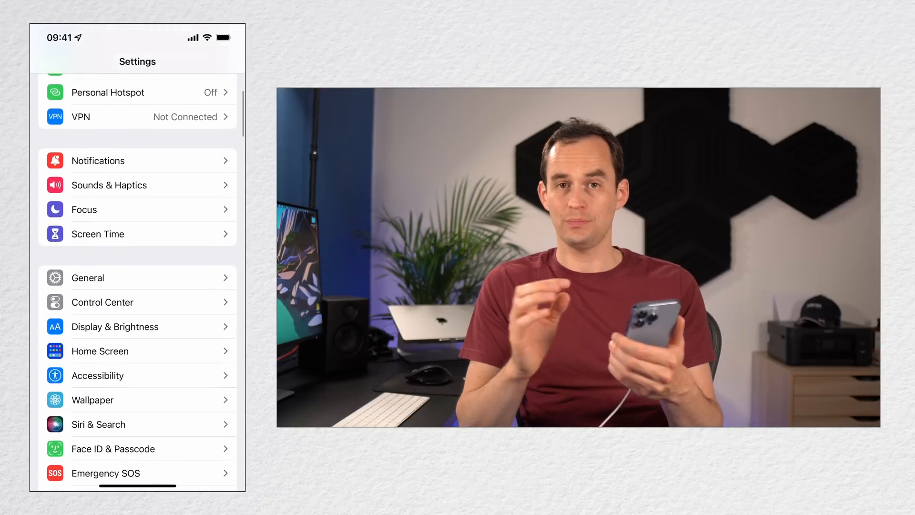
left_click(102, 301)
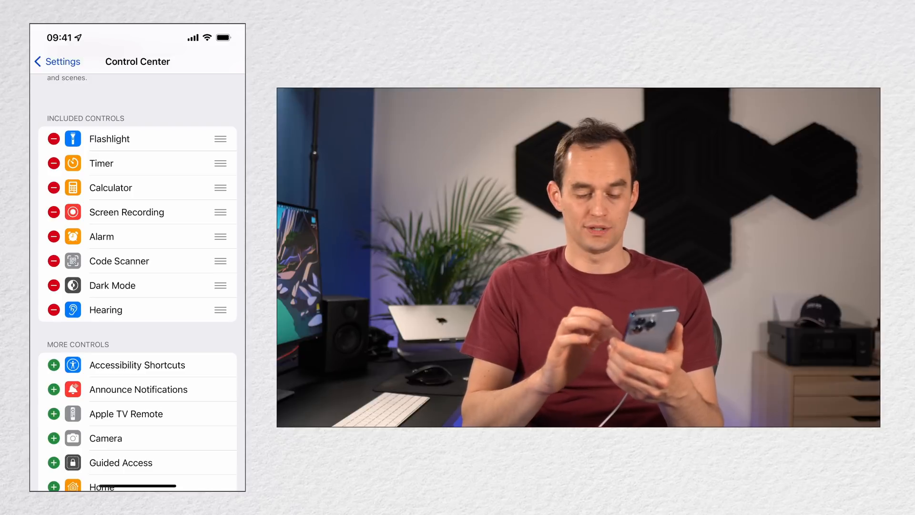
scroll("down", 3)
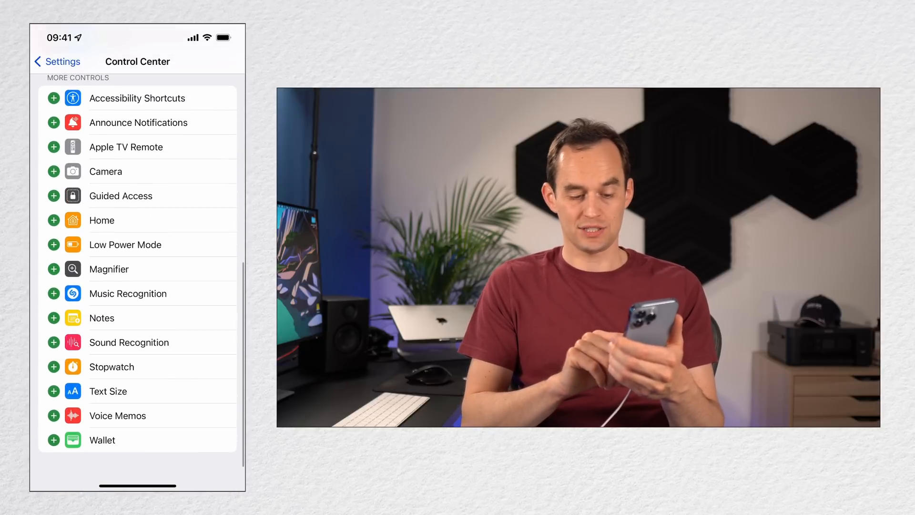
scroll("up", 3)
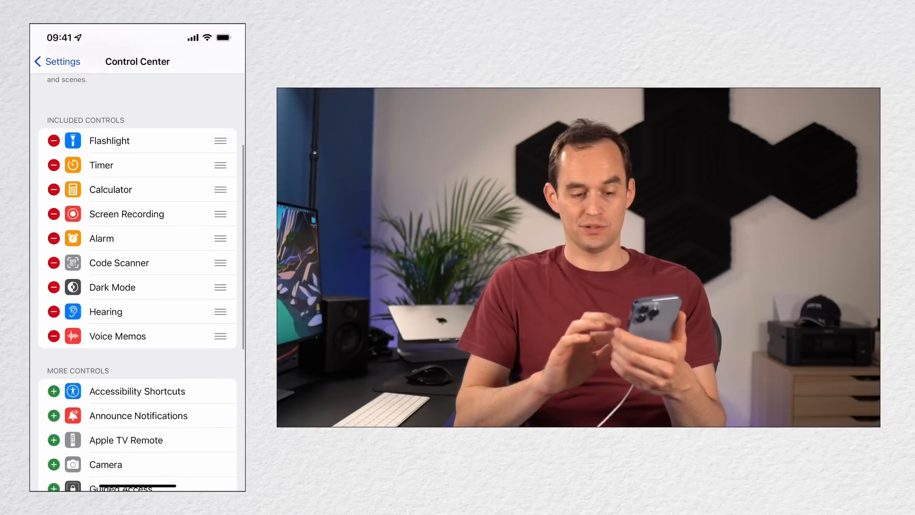
scroll("down", 3)
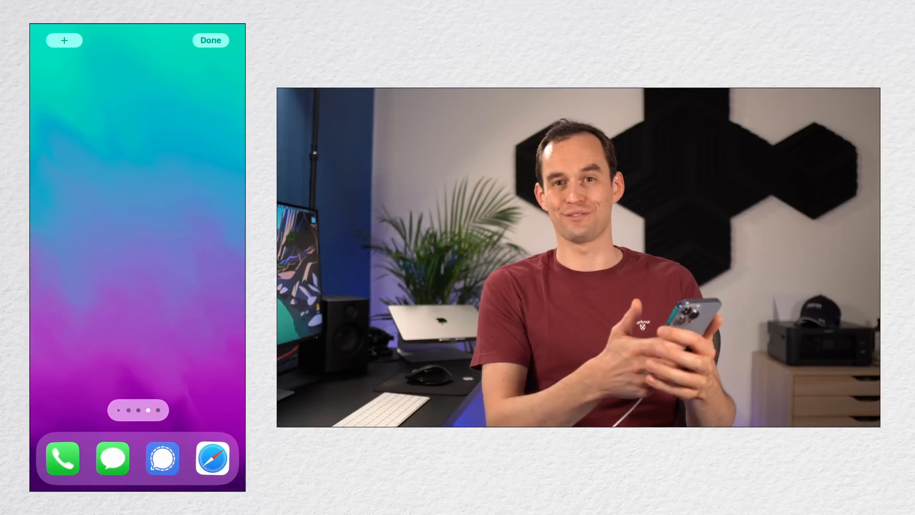
left_click(211, 40)
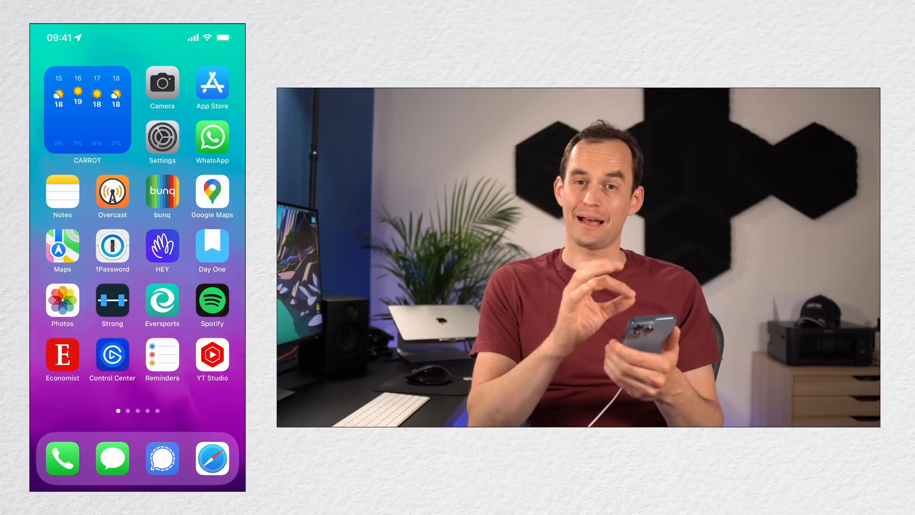
left_click(112, 355)
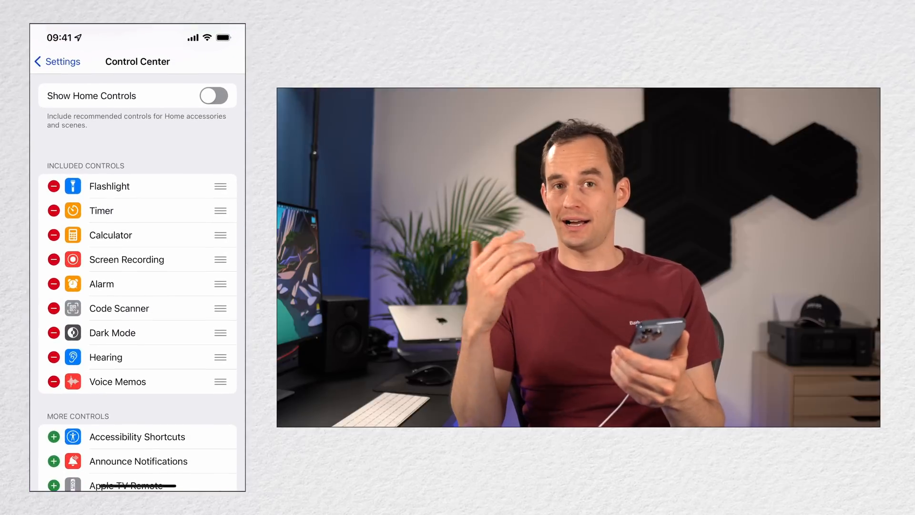
Check Google Maps' language setting (Dutch), then scroll through the Maps settings page.
left_click(56, 62)
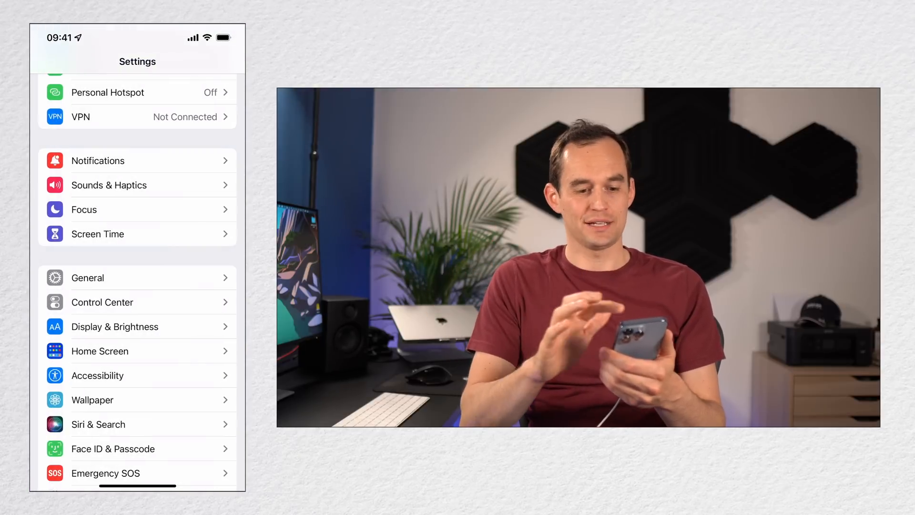
scroll("down", 3)
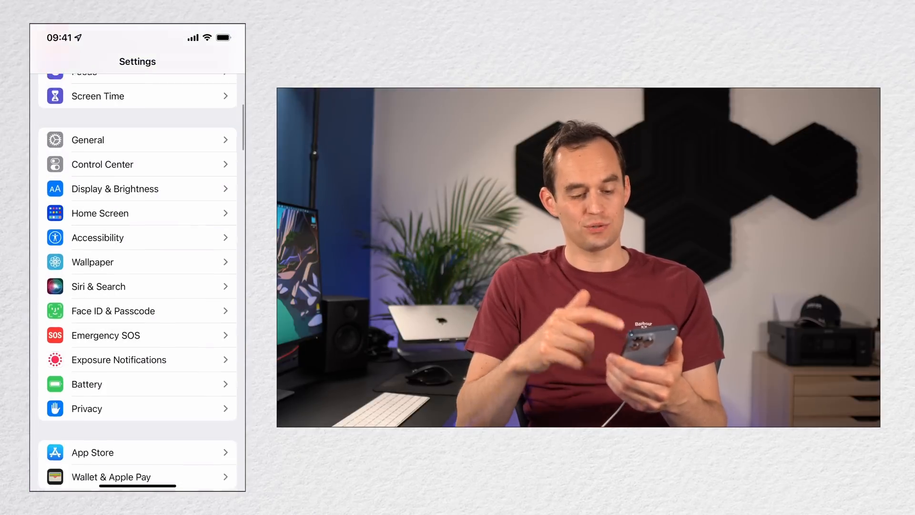
scroll("down", 3)
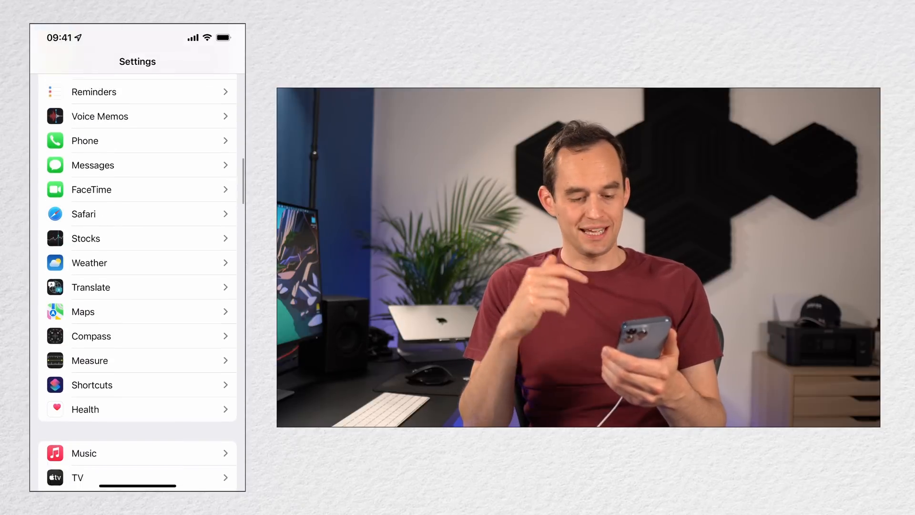
scroll("down", 3)
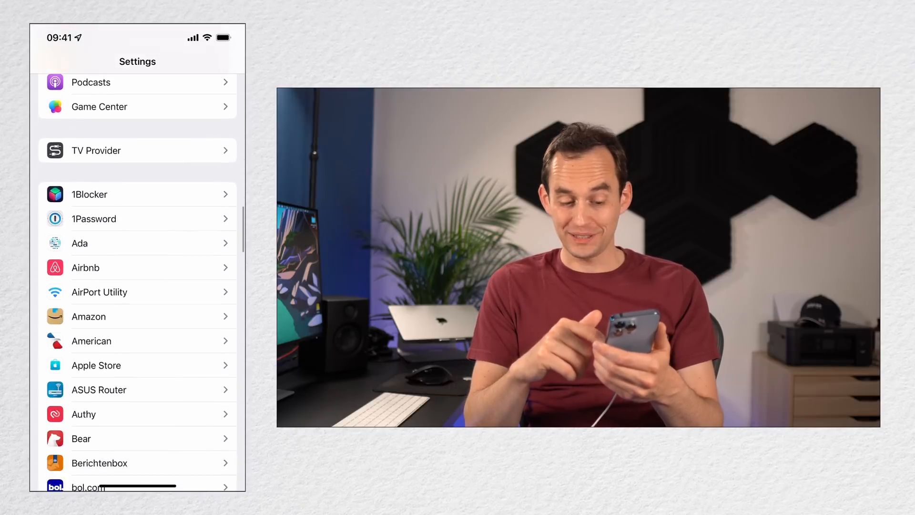
scroll("down", 3)
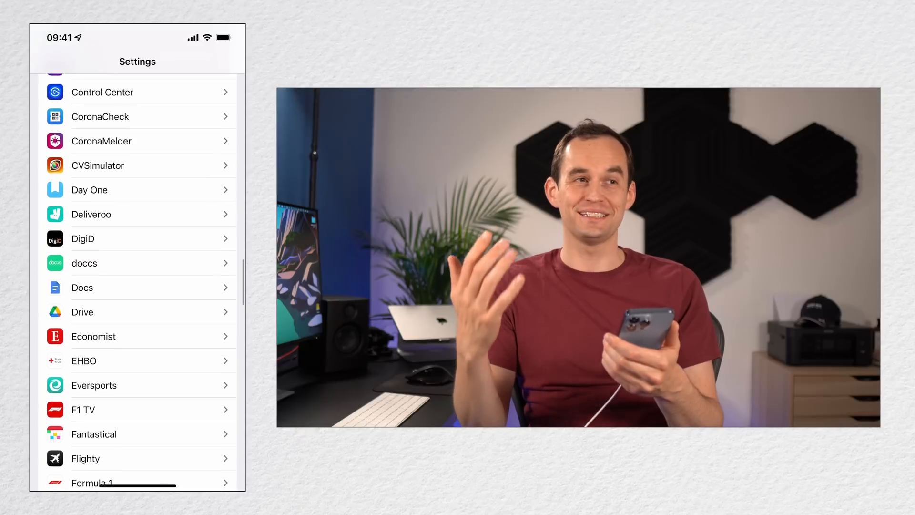
scroll("down", 3)
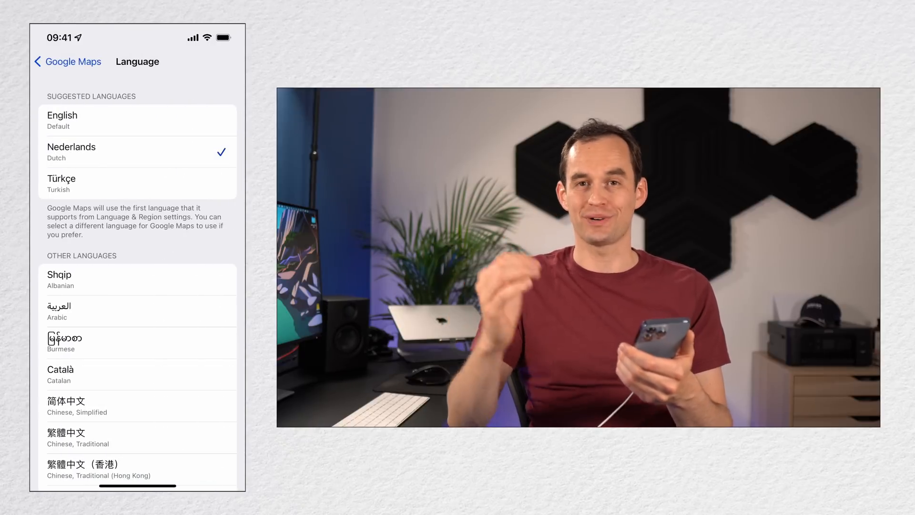
left_click(64, 62)
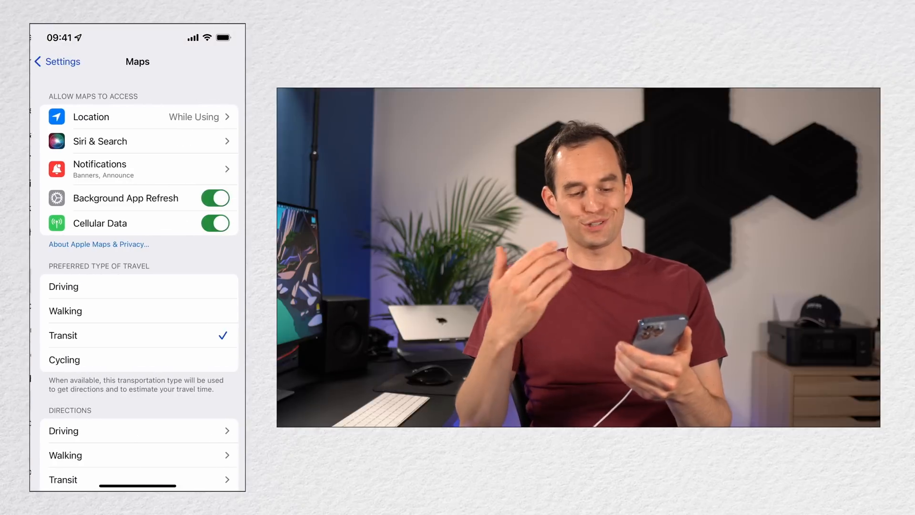
scroll("down", 3)
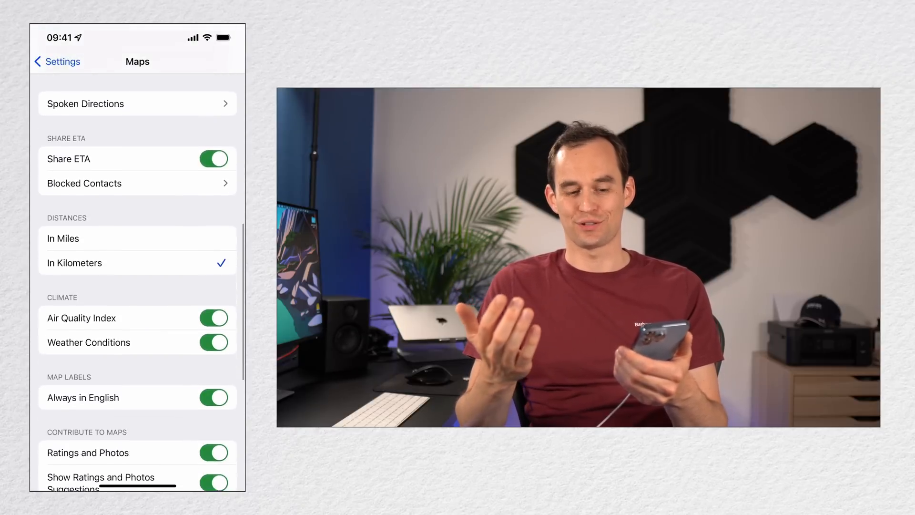
scroll("down", 3)
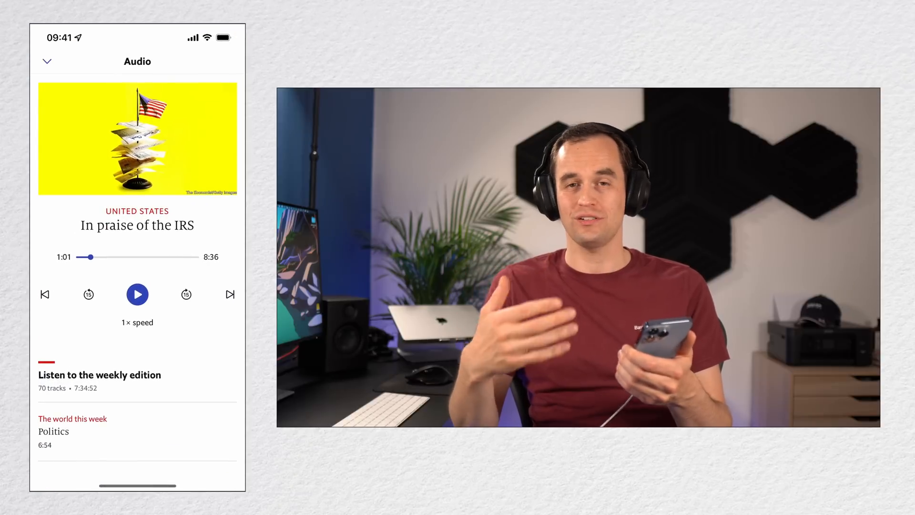
Play the Economist audio article 'In praise of the IRS'.
left_click(137, 294)
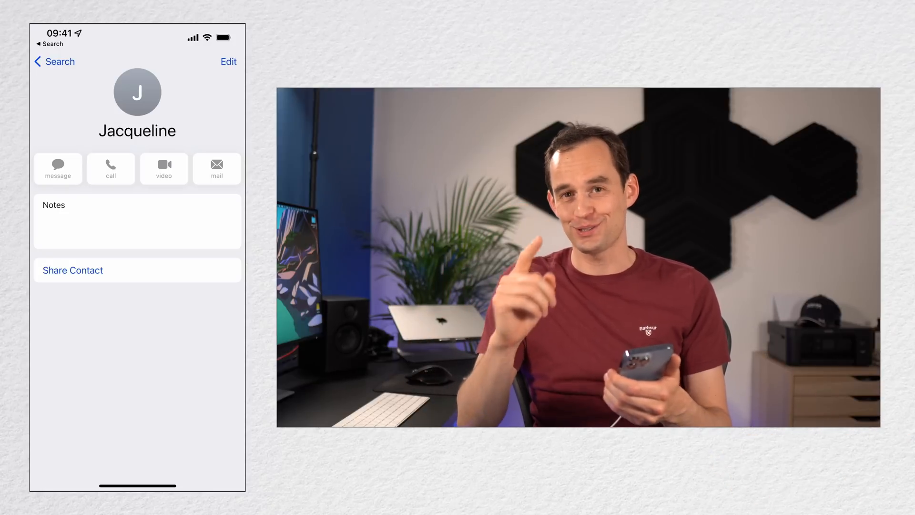
Put the contact card into edit mode and add a new field at the bottom.
left_click(228, 62)
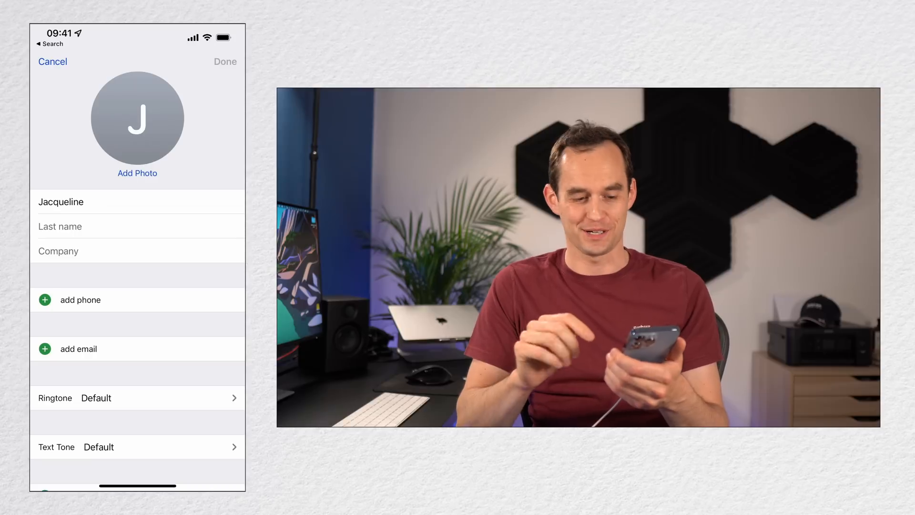
scroll("down", 3)
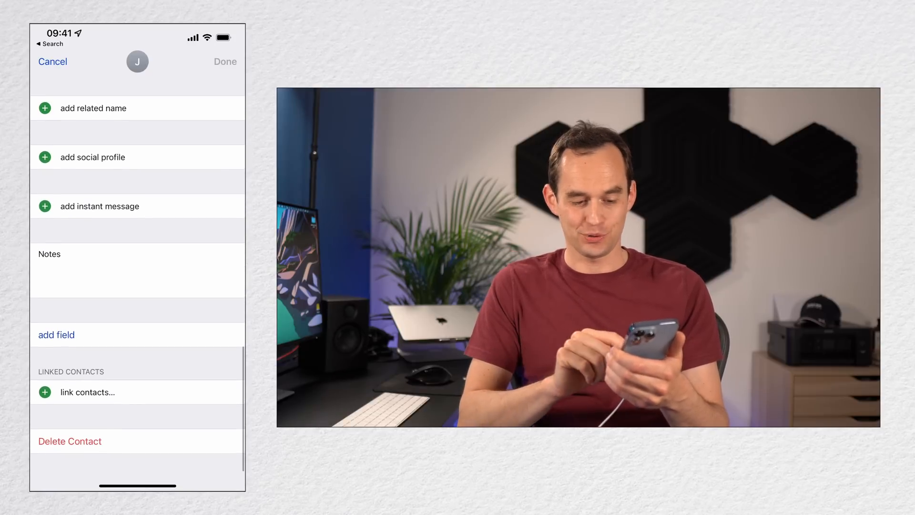
left_click(56, 334)
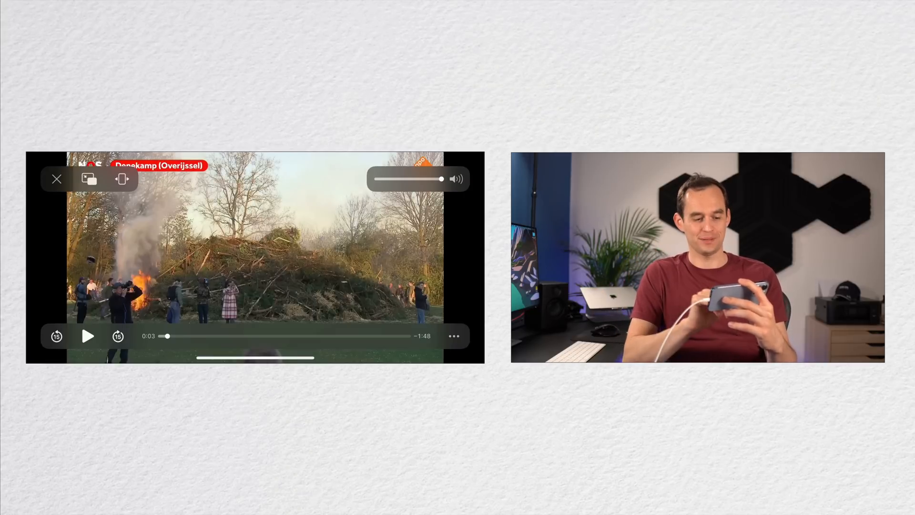
Play the NOS bonfire video and scrub ahead to about 0:20.
left_click(88, 335)
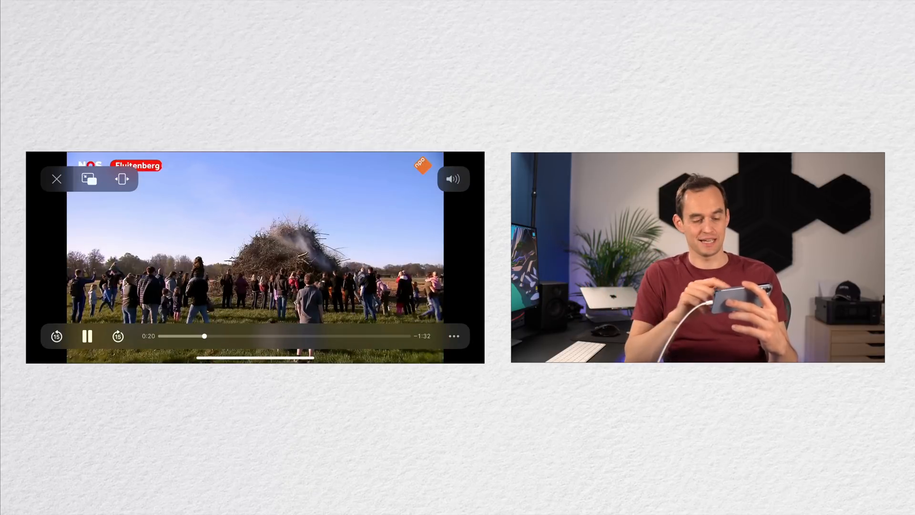
left_click(452, 179)
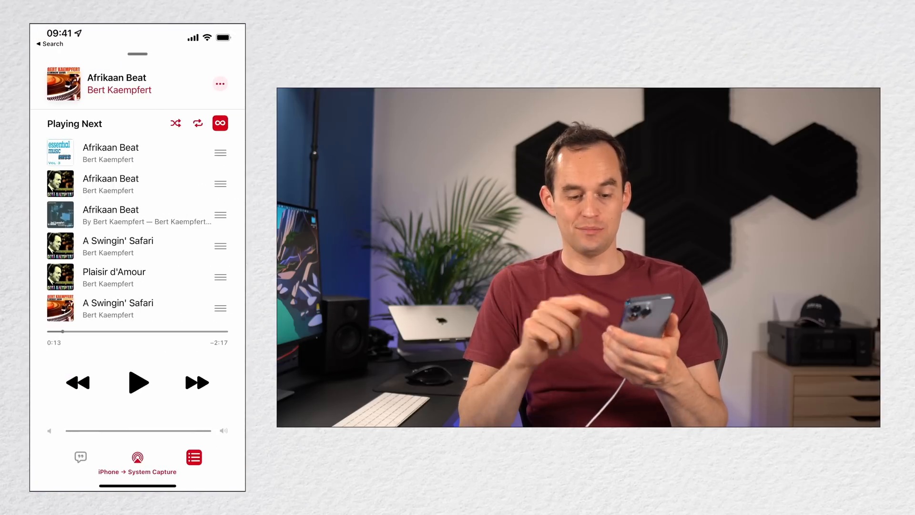
Resume Afrikaan Beat with the Play button in the Music queue view.
left_click(137, 383)
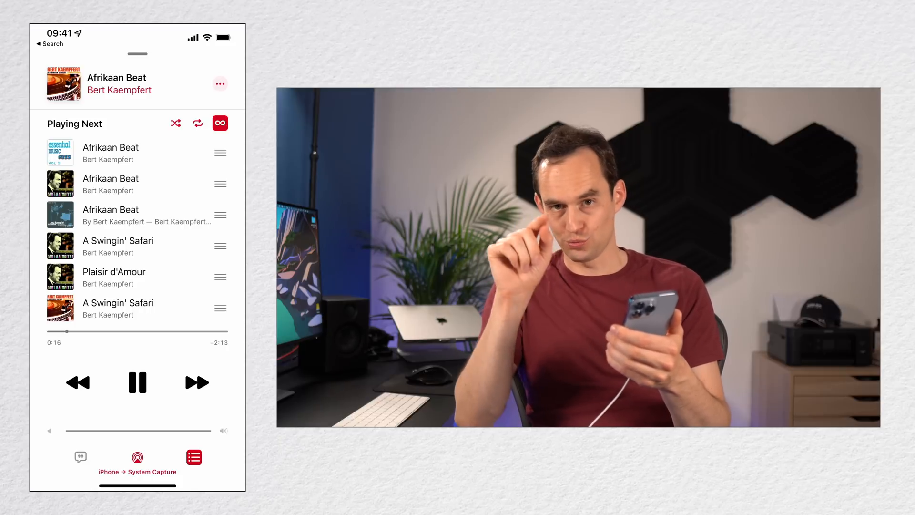
left_click(137, 382)
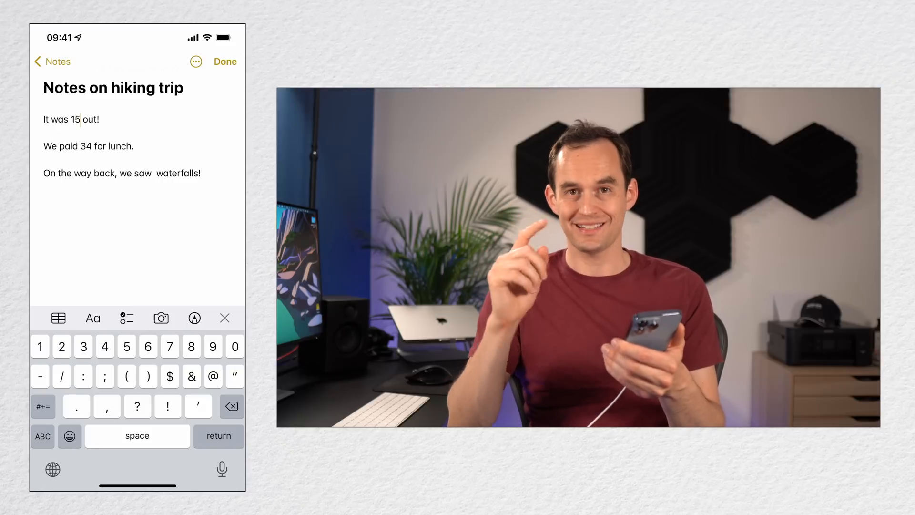
Add ° after 15 from zero's alternates and € before 34 from the $ key's alternates.
left_click(234, 346)
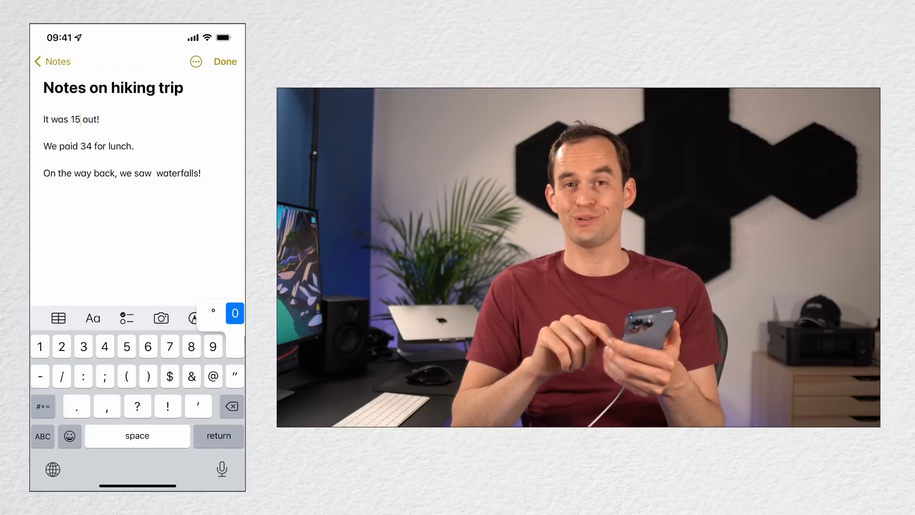
left_click(212, 313)
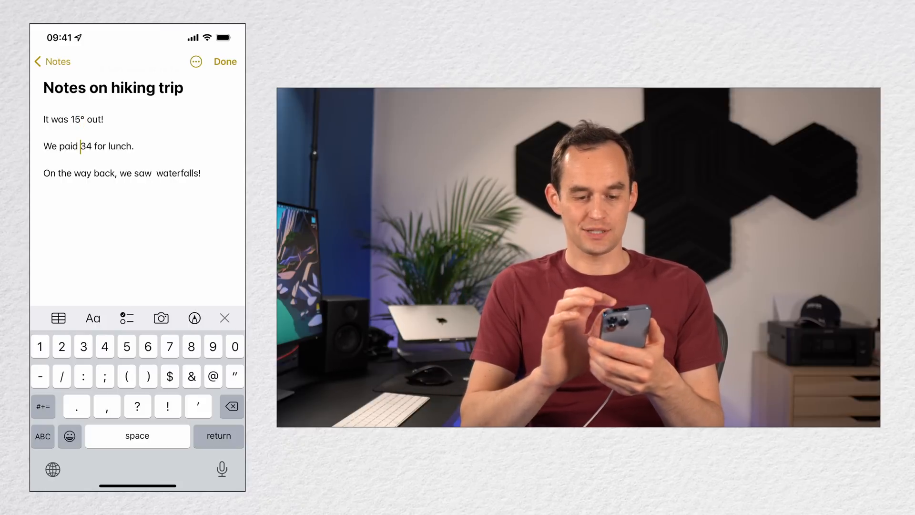
left_click(42, 436)
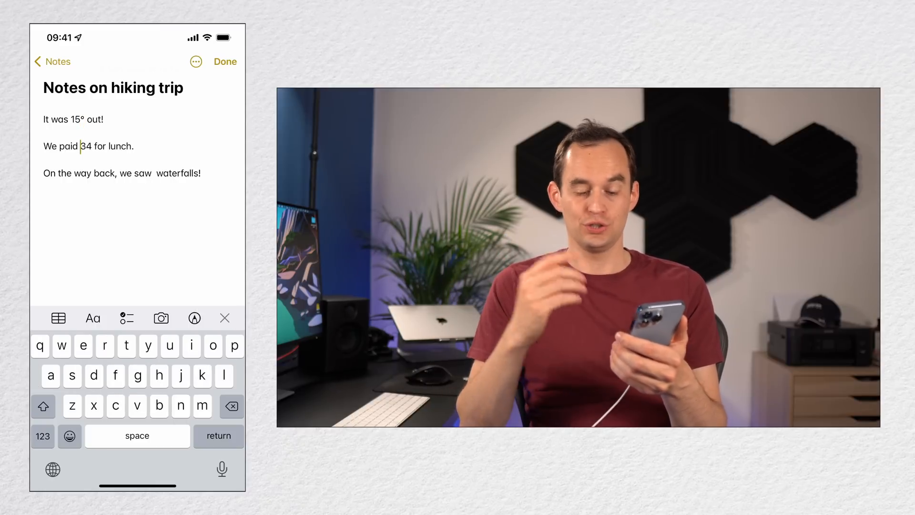
left_click(42, 435)
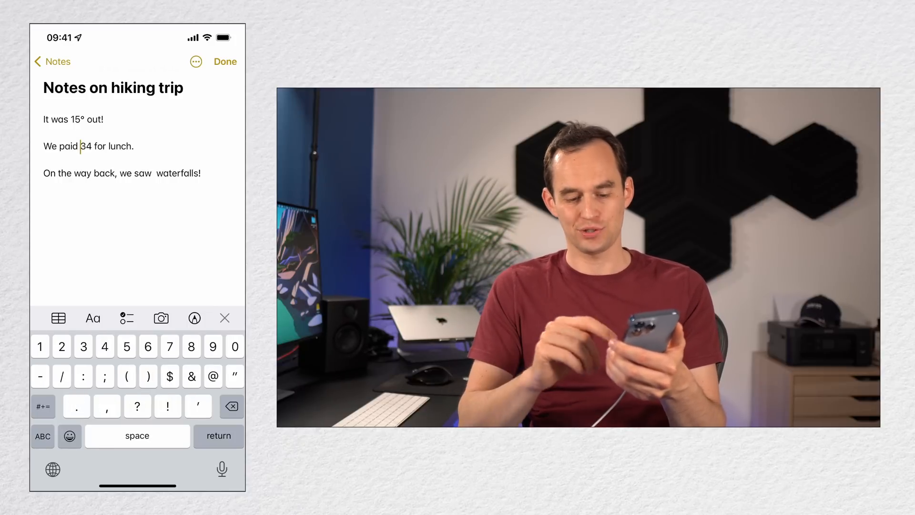
left_click(169, 375)
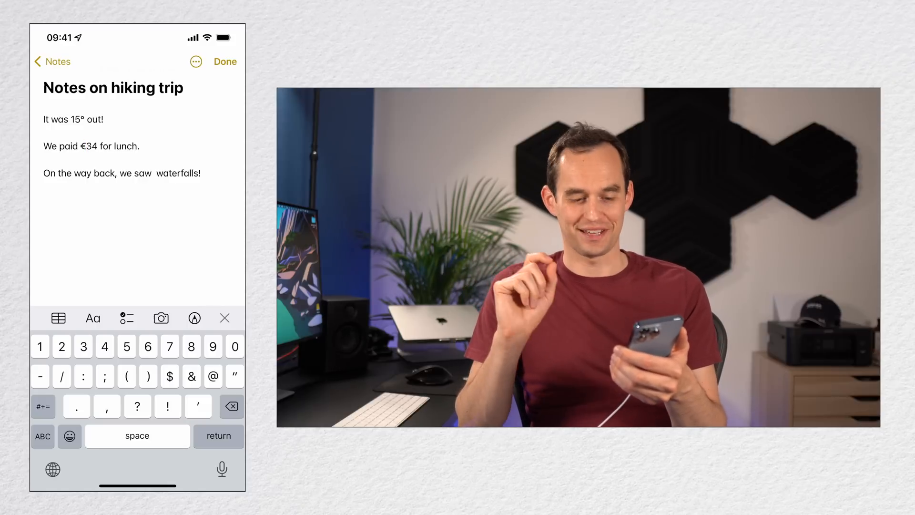
left_click(42, 436)
type("6")
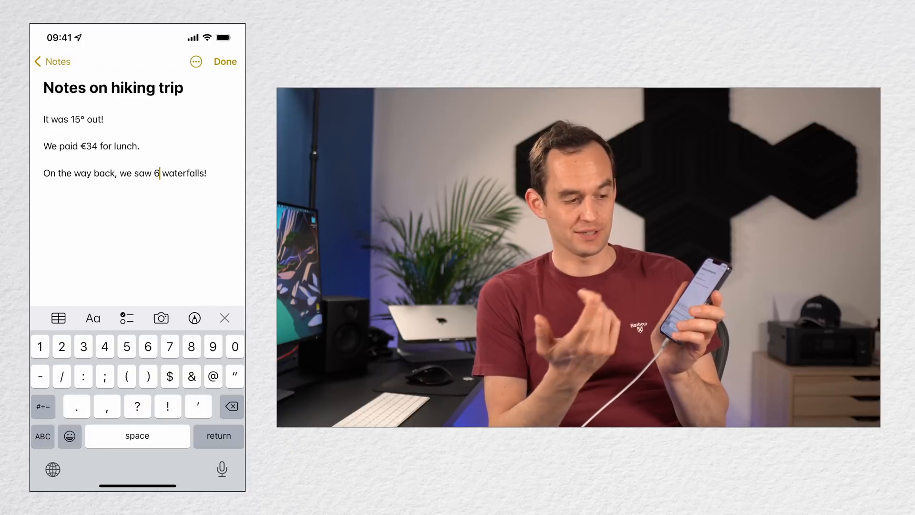
Undo the misplaced 6 and type 6 again before 'waterfalls' in the hiking note.
left_click(231, 406)
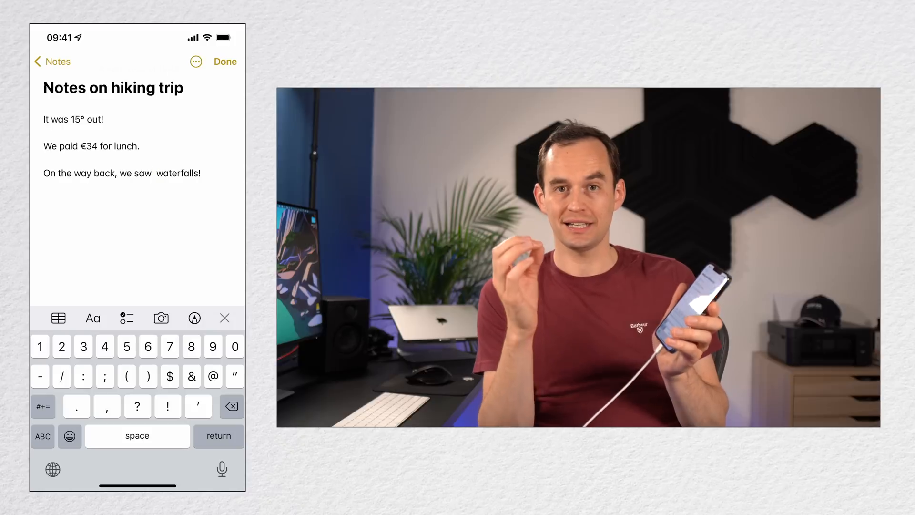
left_click(42, 436)
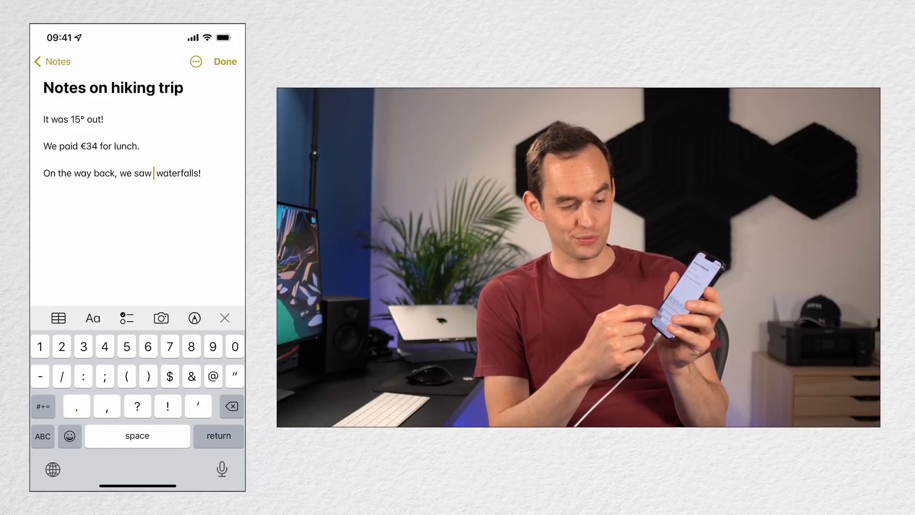
type("6")
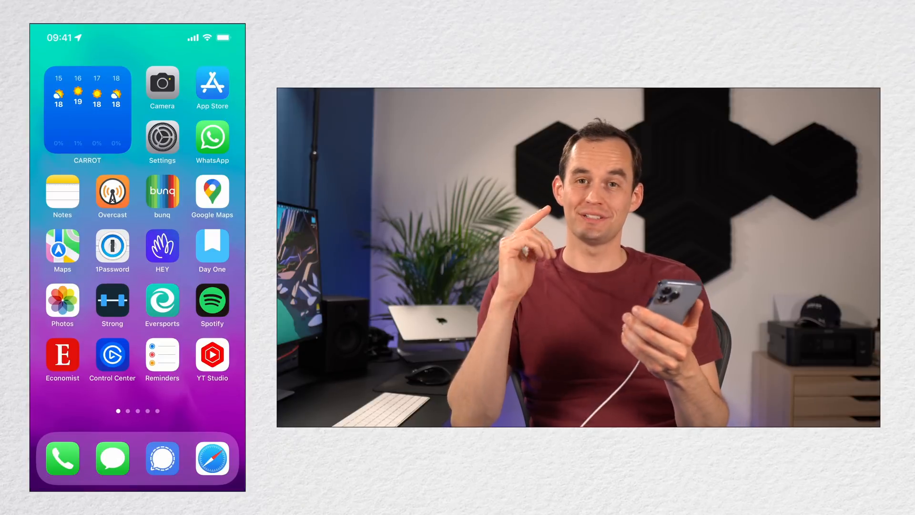
Open the App Store profile page and scroll to the updates list showing Uber pending.
left_click(212, 82)
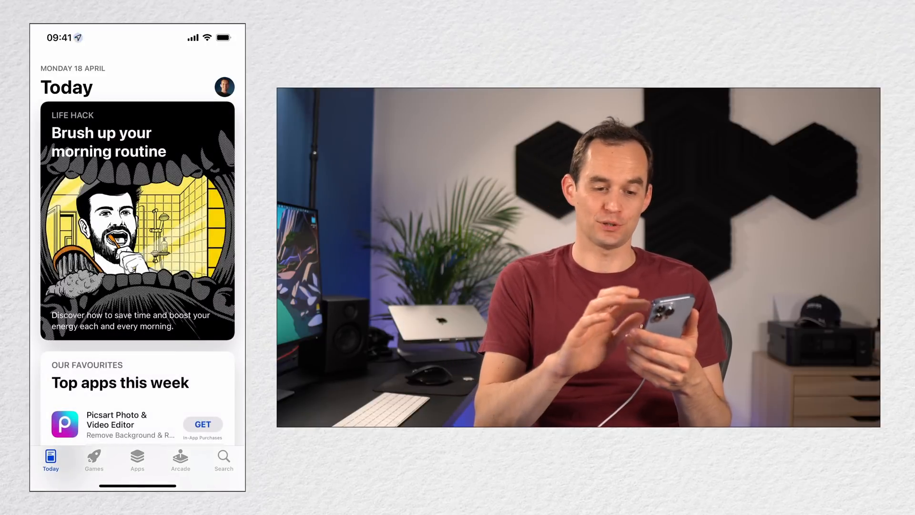
left_click(223, 87)
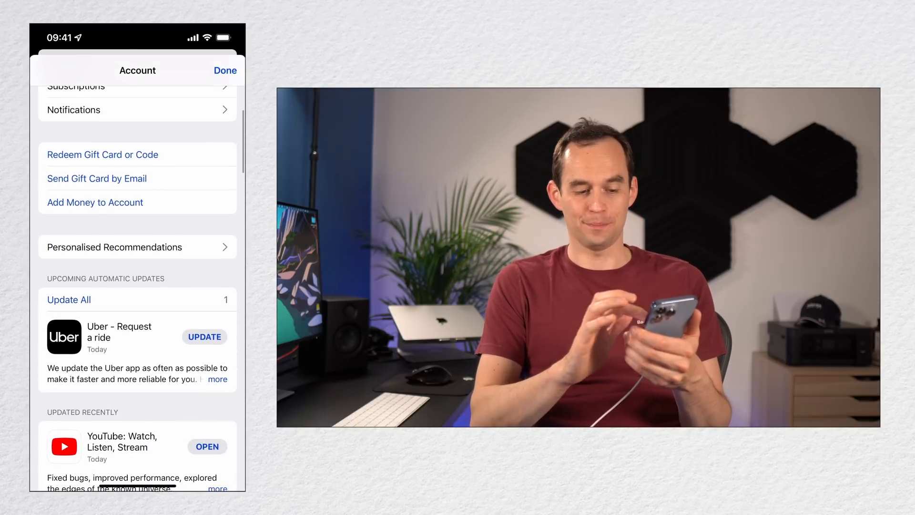
scroll("down", 3)
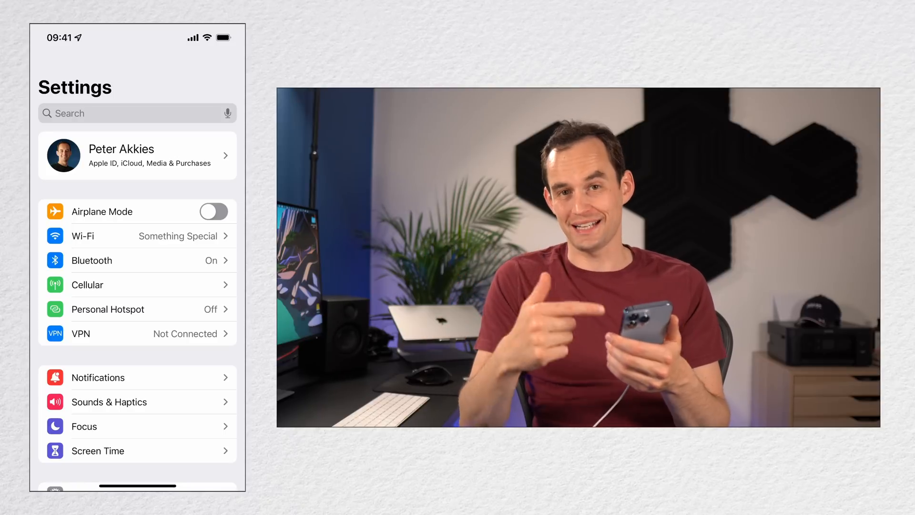
Scroll the Settings list down and go into Face ID & Passcode.
scroll("down", 3)
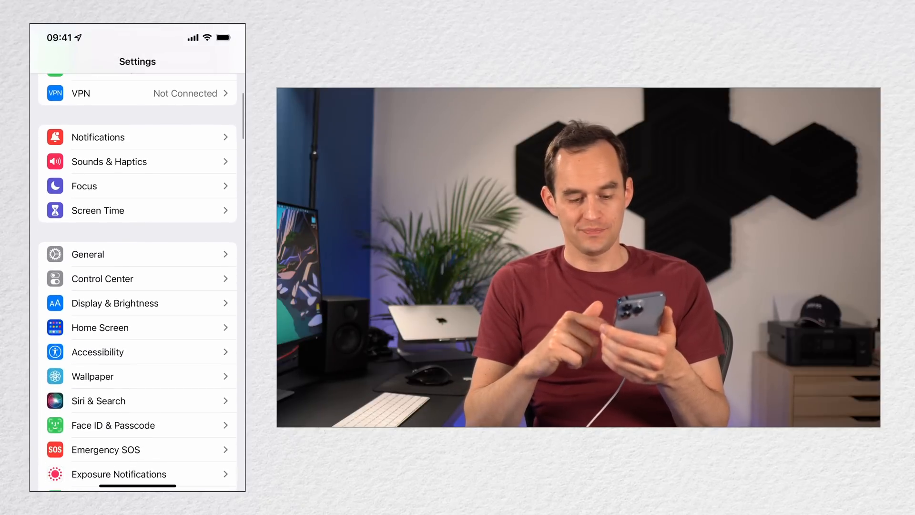
left_click(113, 425)
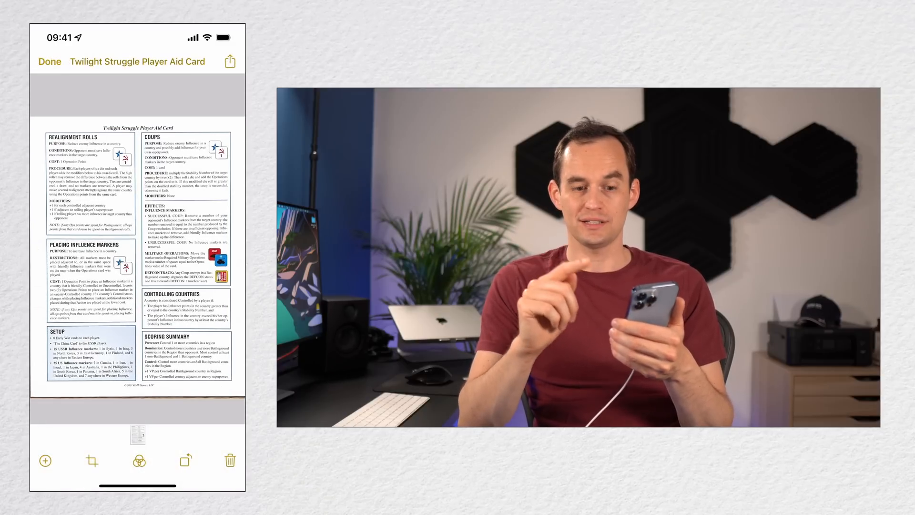
Choose Markup from the Twilight Struggle PDF's share sheet.
left_click(229, 61)
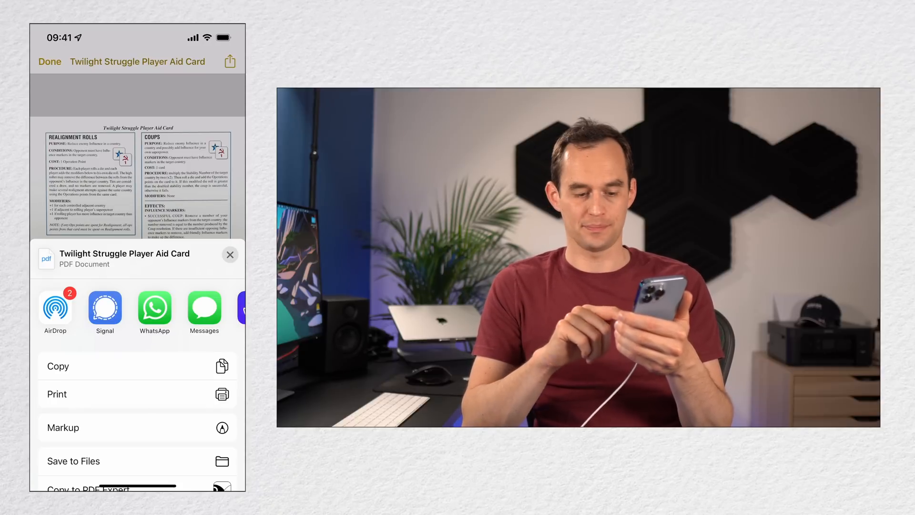
left_click(63, 427)
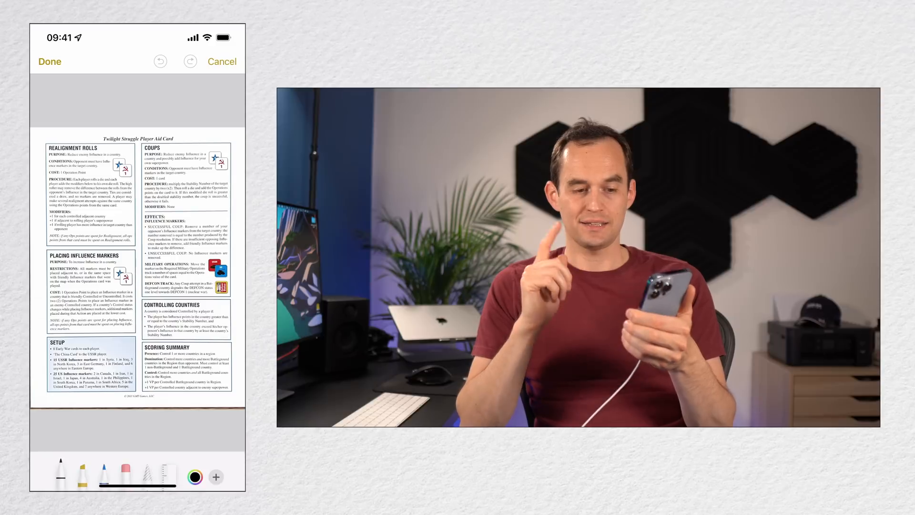
Place a saved signature above the Coups section, then reopen the PDF's sharing options.
left_click(216, 460)
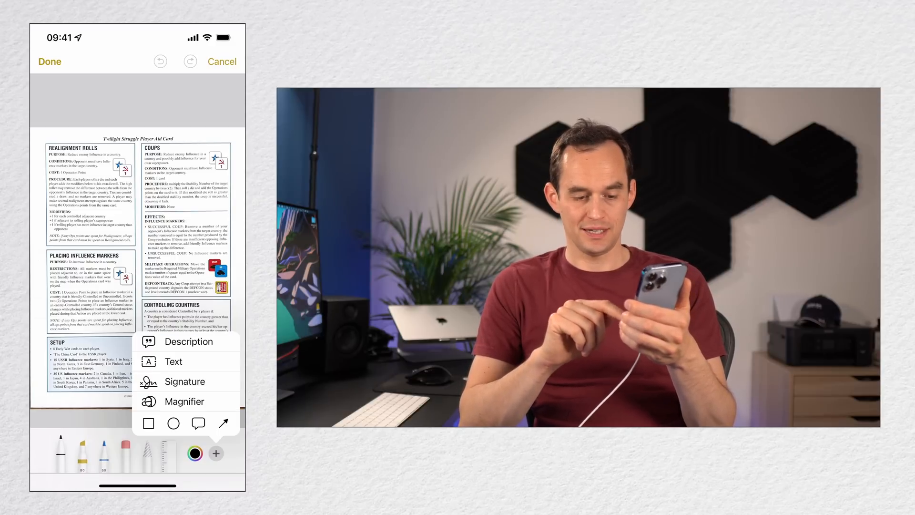
left_click(185, 381)
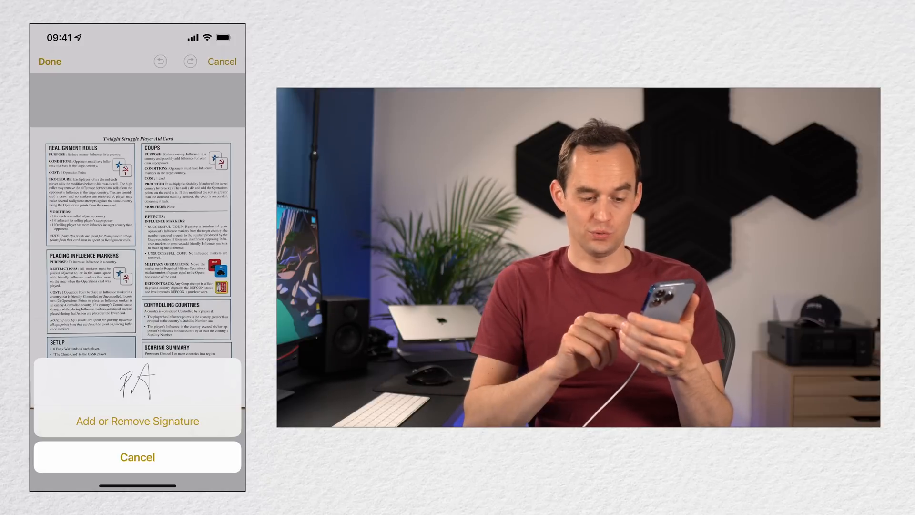
left_click(137, 421)
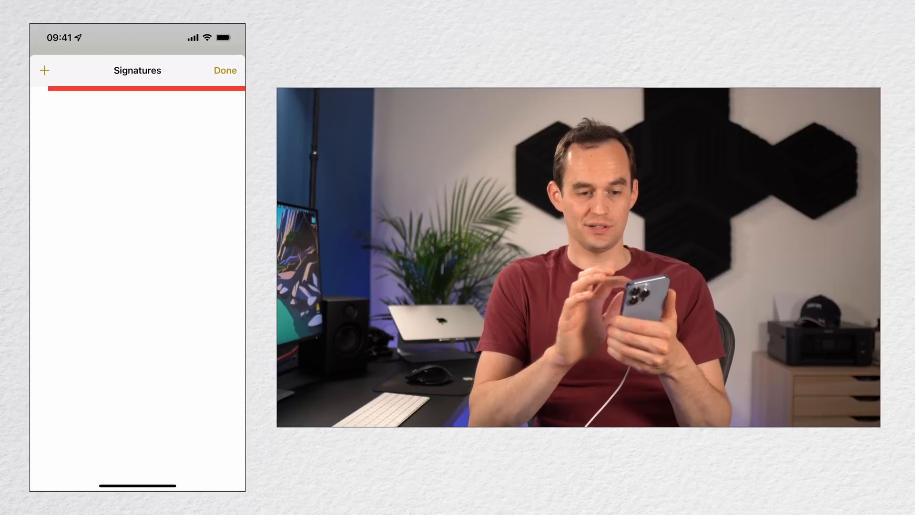
left_click(44, 70)
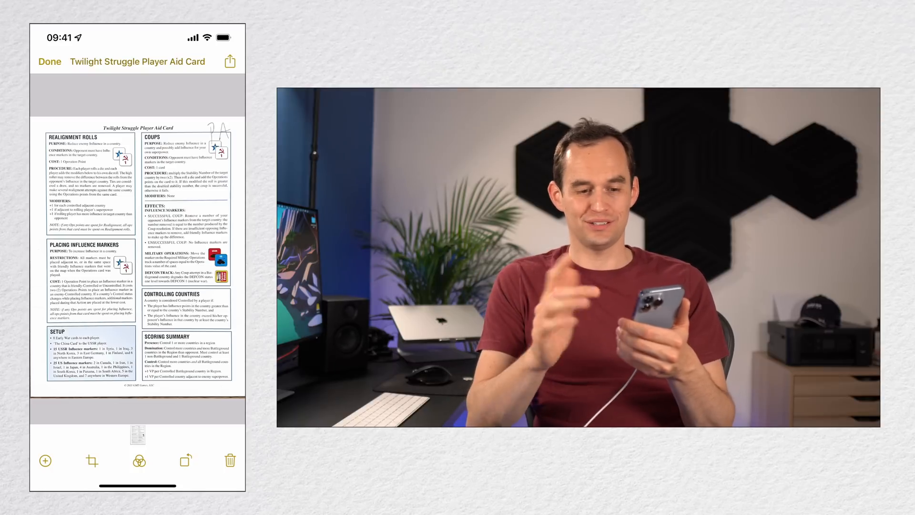
left_click(229, 61)
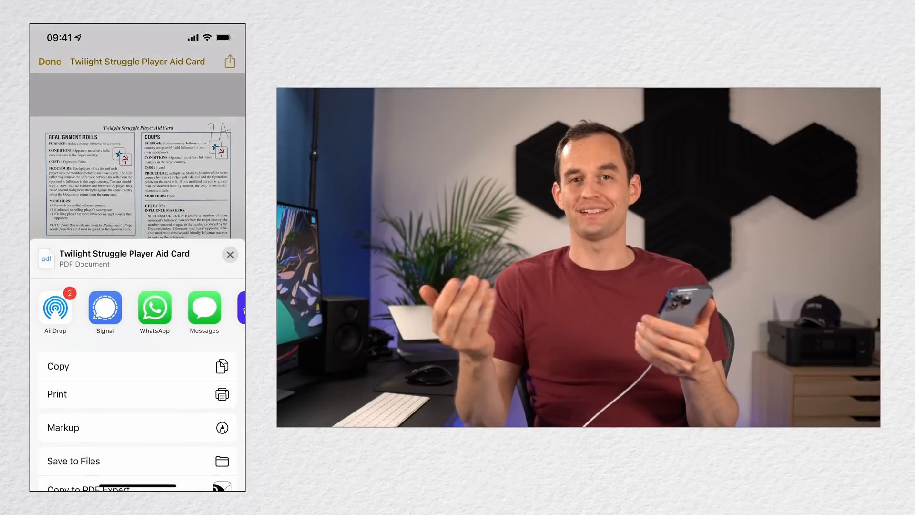